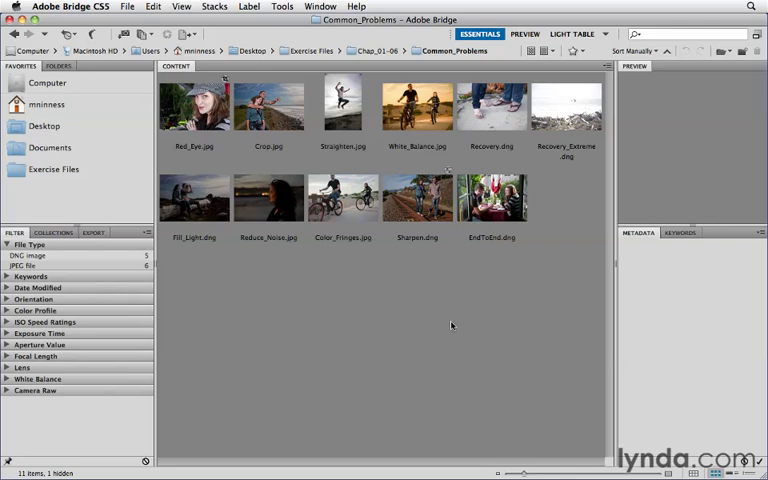
Select the Recovery.dng thumbnail in the Common_Problems folder.
left_click(492, 108)
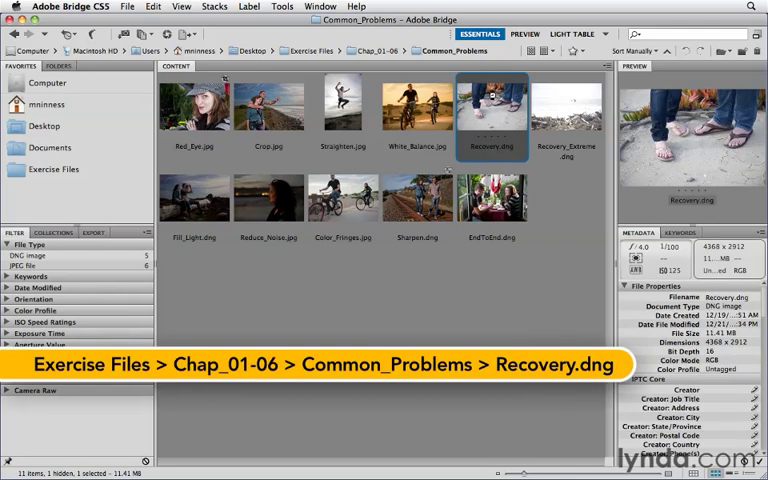
Open Recovery.dng in Camera Raw for editing.
double_click(488, 110)
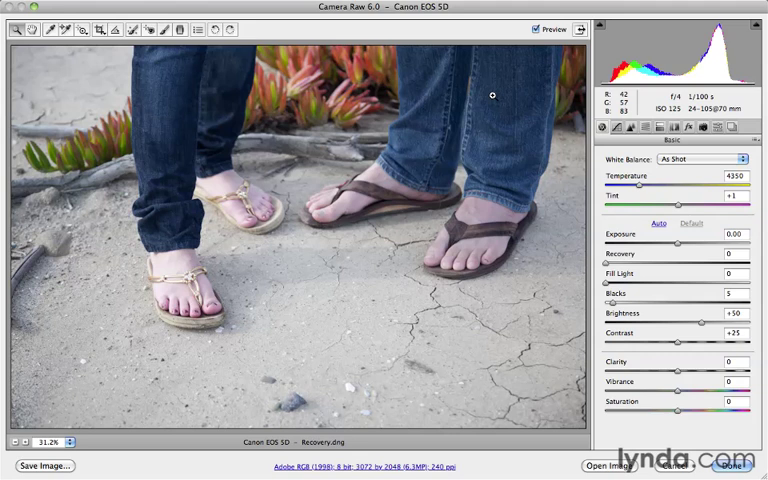
mouse_move(338, 312)
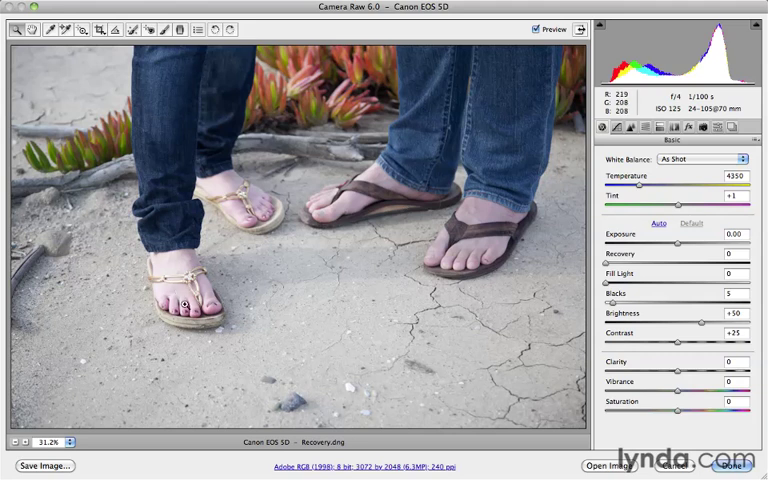
mouse_move(340, 360)
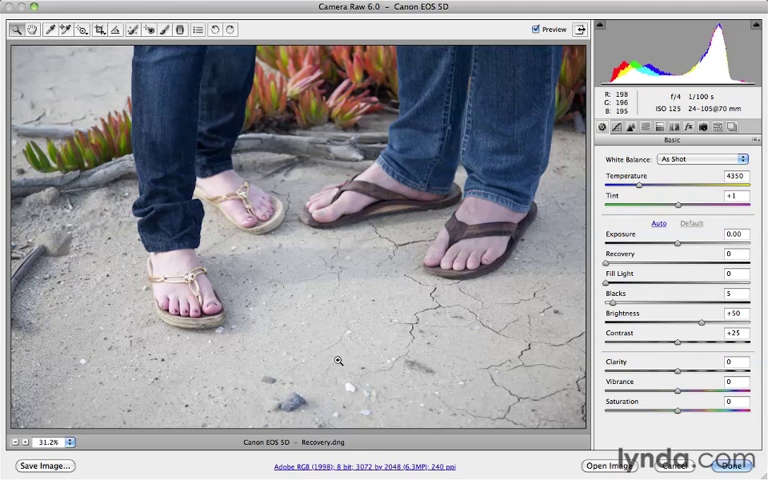
mouse_move(416, 356)
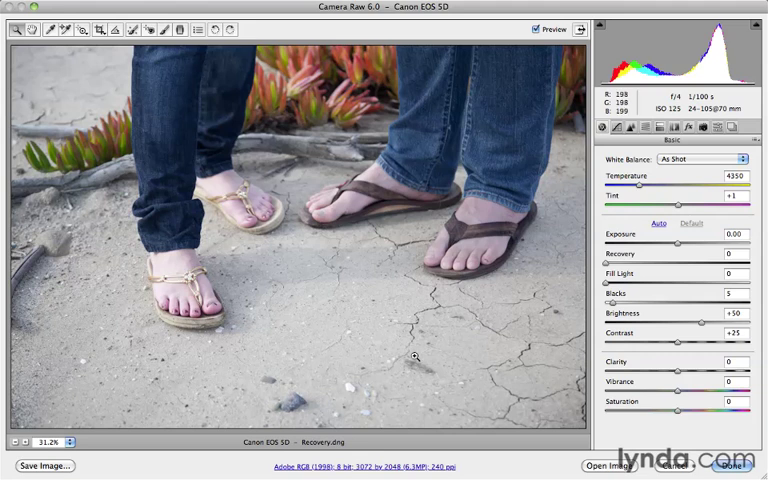
mouse_move(556, 292)
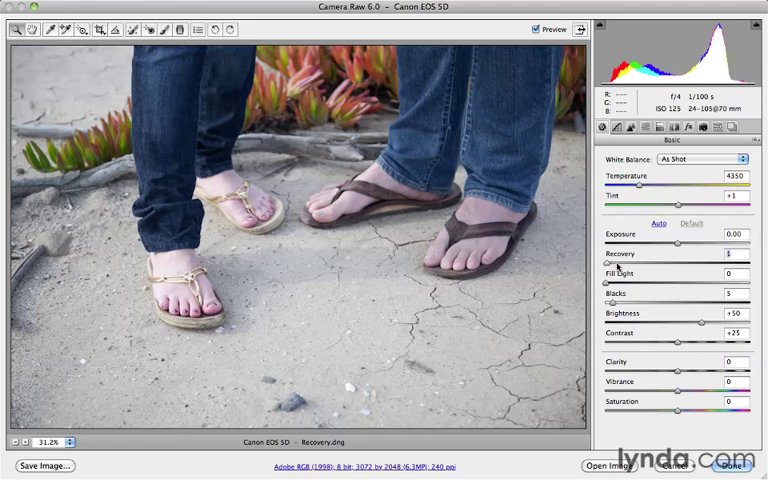
Raise Recovery to maximum to tame the bright sand, check with Preview toggle, and finish with Done.
left_click_drag(610, 262, 692, 262)
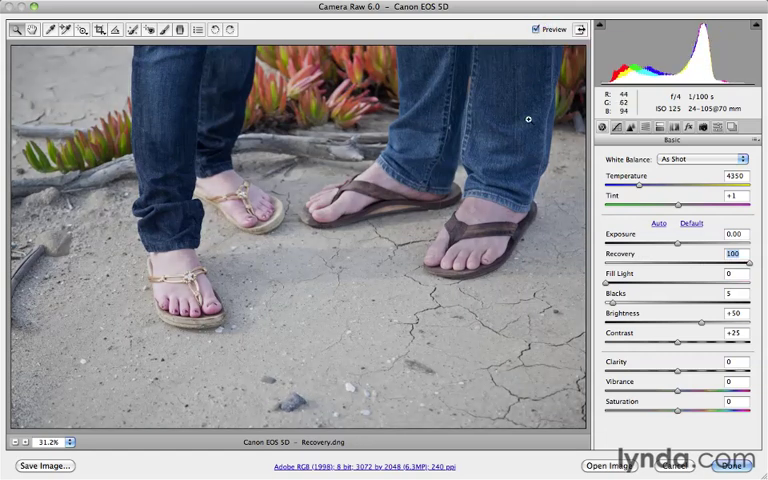
key("p")
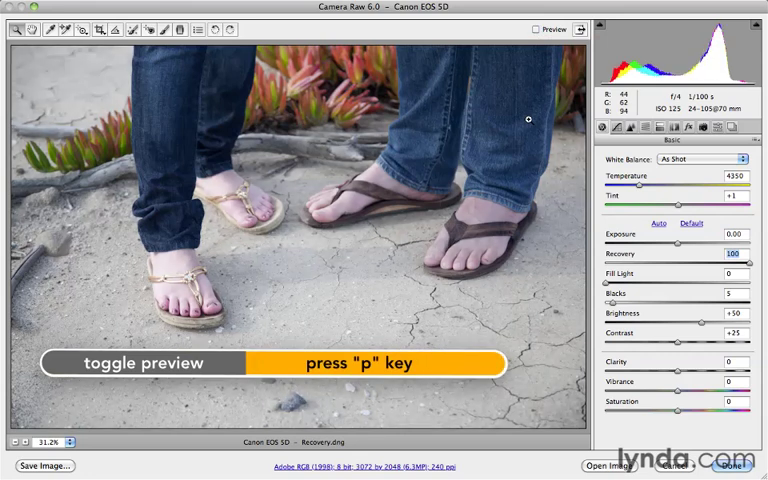
key("p")
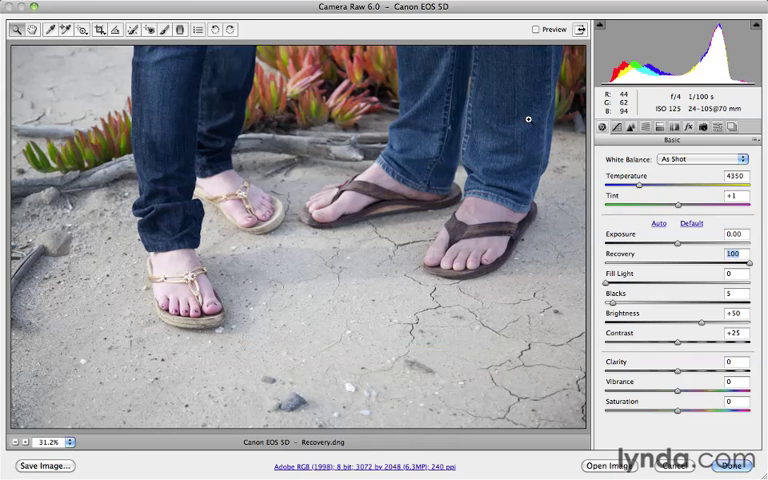
left_click(530, 28)
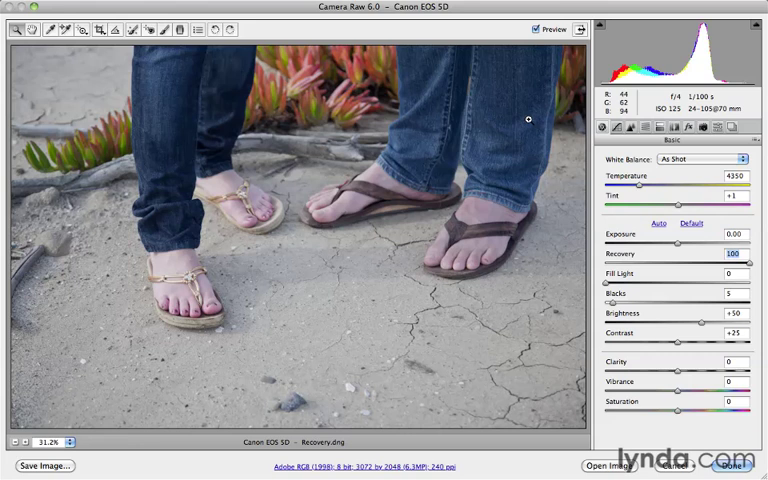
mouse_move(660, 462)
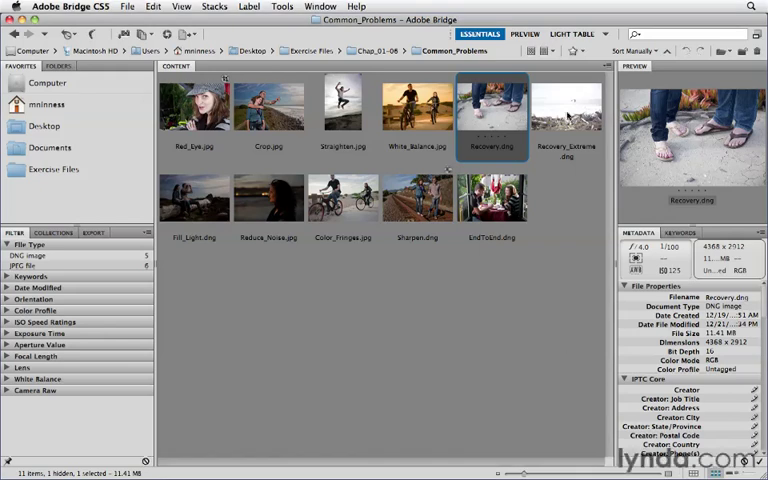
Select Recovery_Extreme.dng and open the beach shot in Camera Raw.
left_click(568, 110)
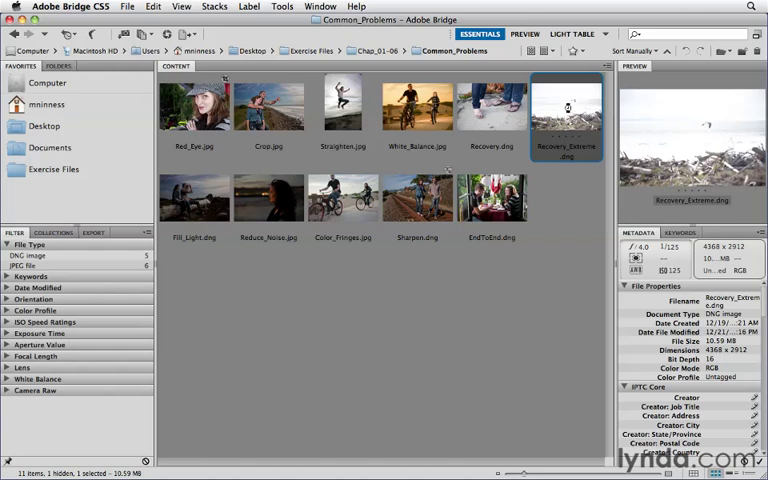
double_click(576, 110)
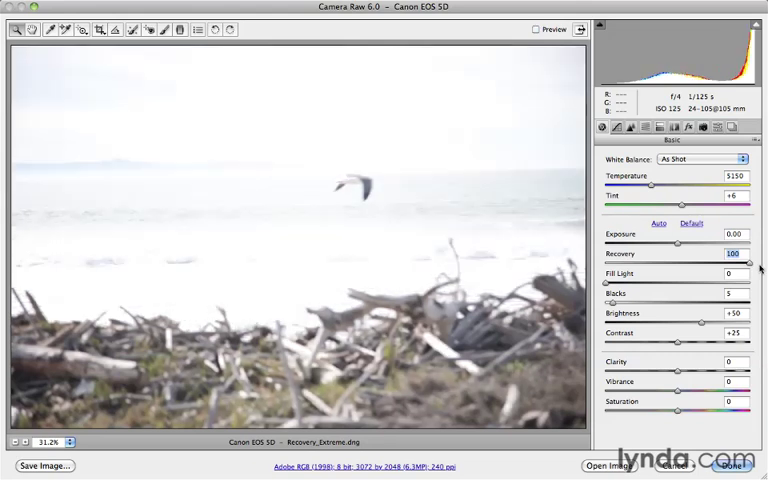
Lower Exposure to a negative value so the sky, sea and surf regain detail.
left_click(534, 28)
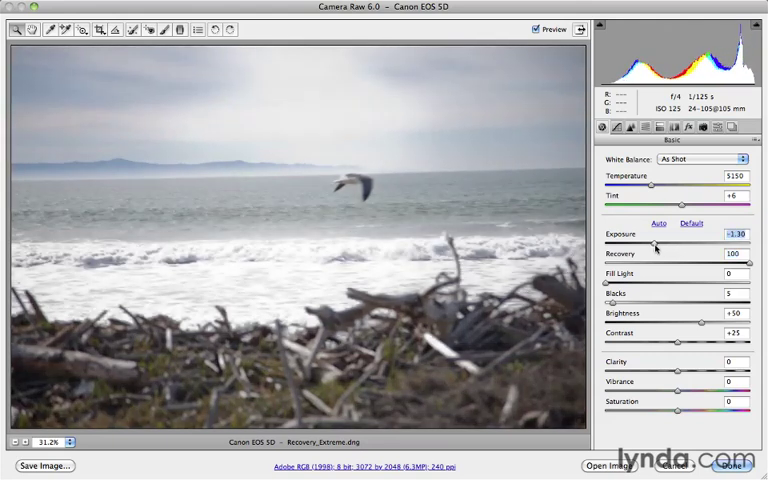
left_click_drag(662, 244, 656, 244)
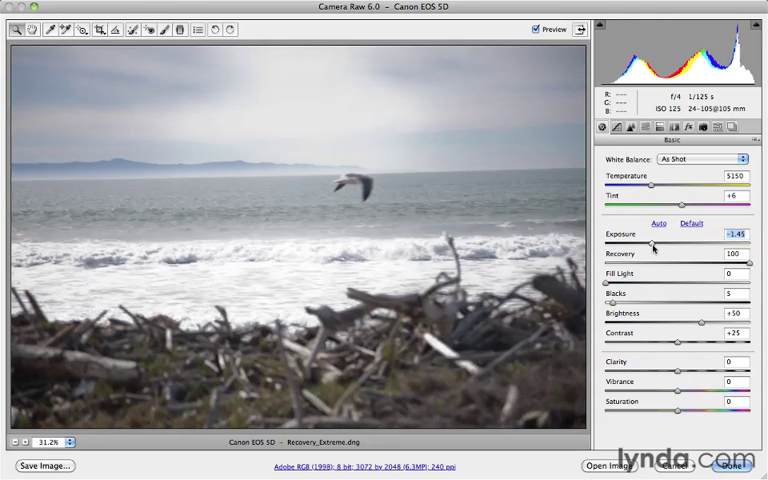